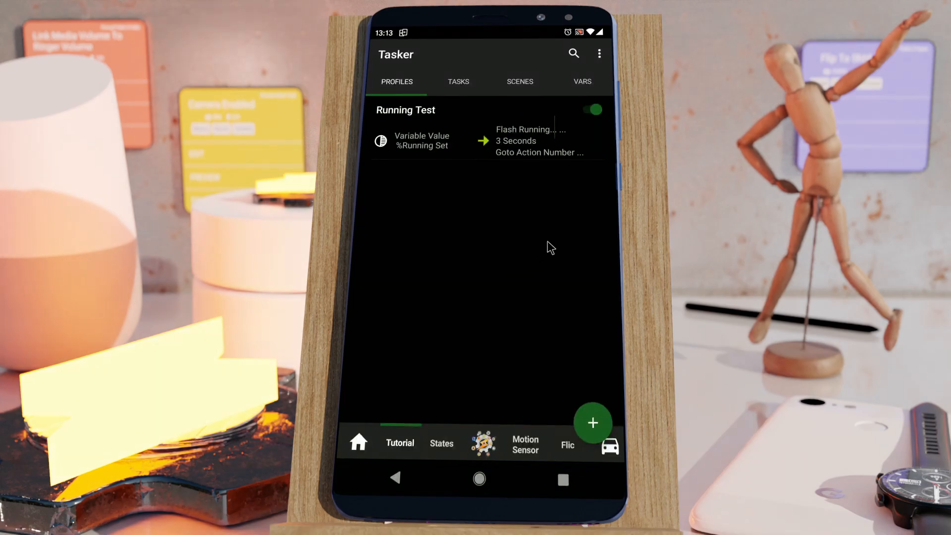
mouse_move(498, 273)
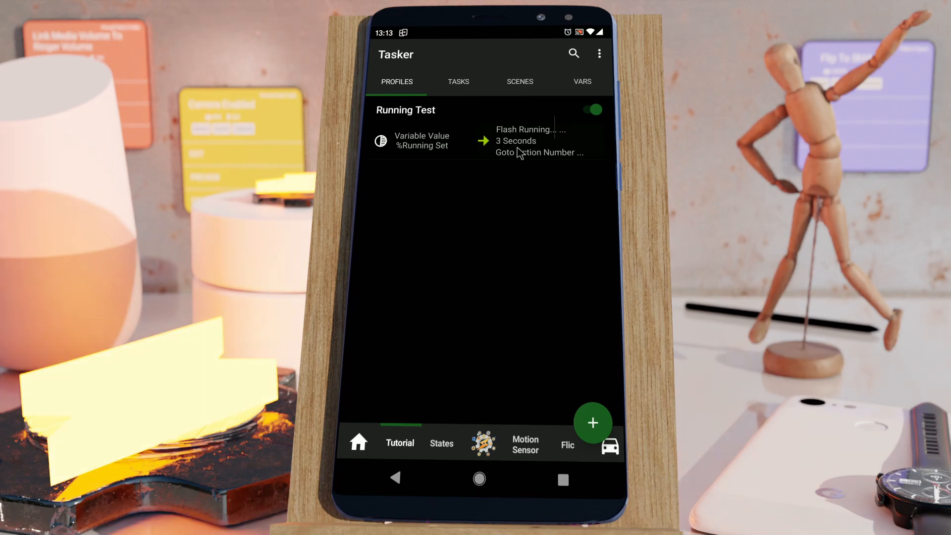
Look over Tasker's Monitoring options, then dismiss them and return to the profiles list
left_click(599, 53)
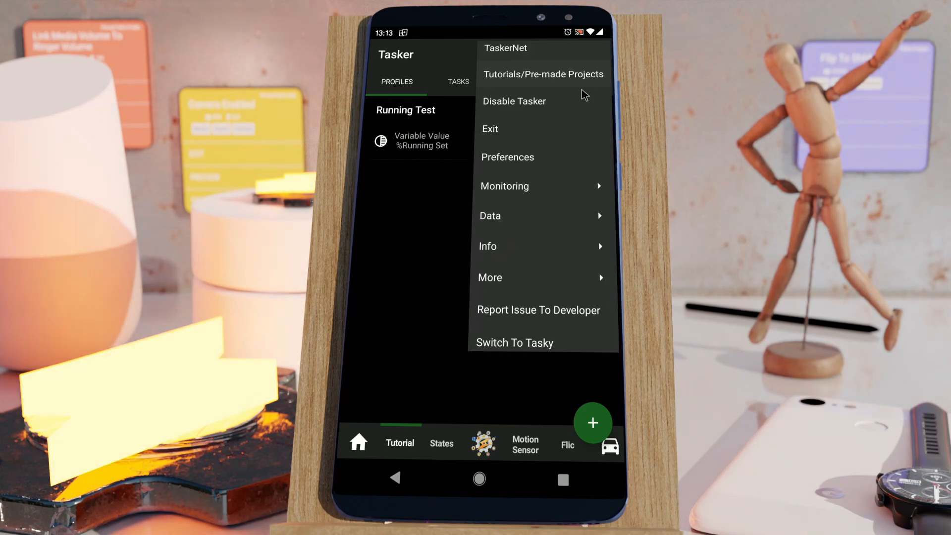
left_click(505, 186)
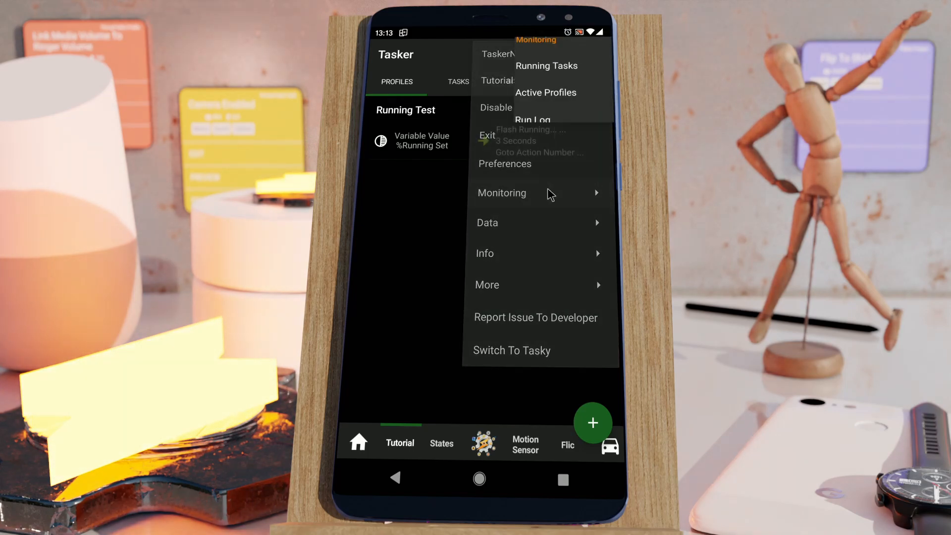
left_click(501, 193)
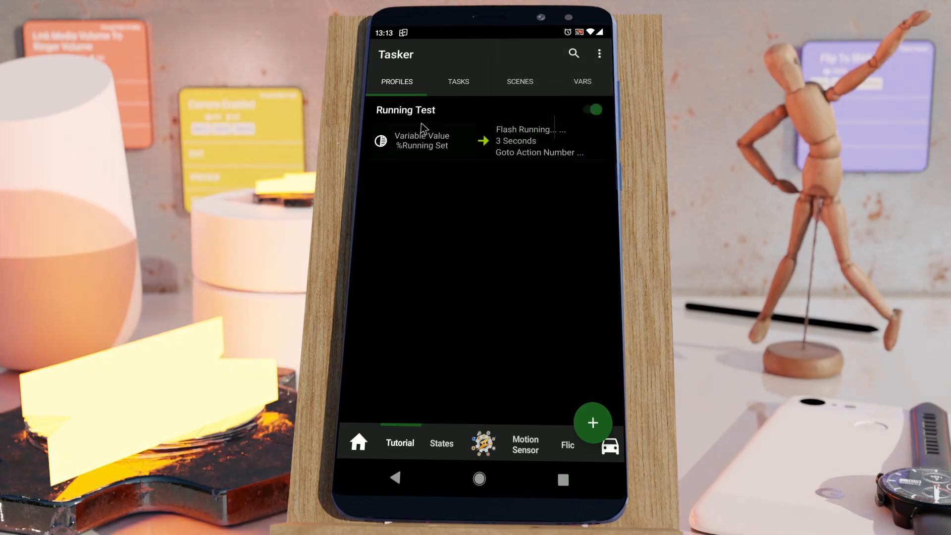
mouse_move(516, 144)
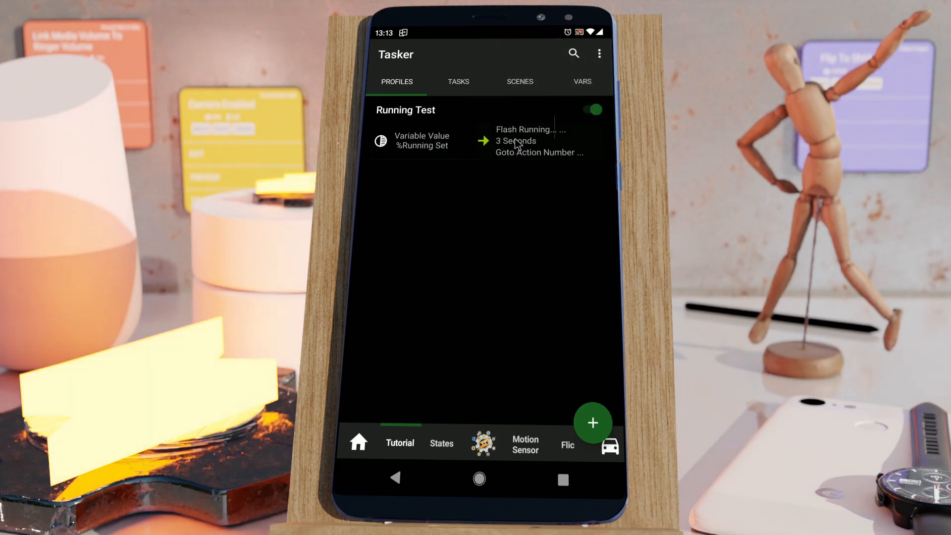
View the Running Test profile's task, check %Running in VARS, and return to PROFILES
left_click(528, 140)
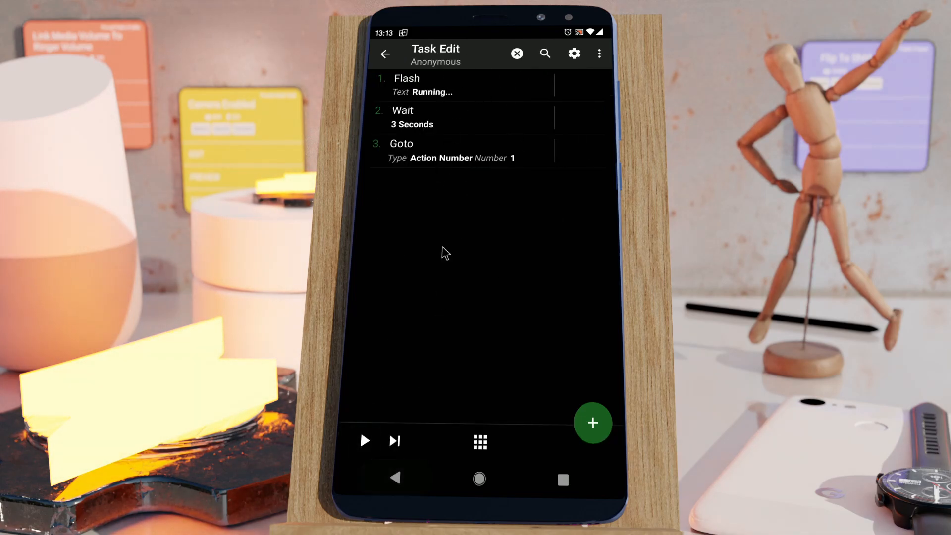
left_click(386, 54)
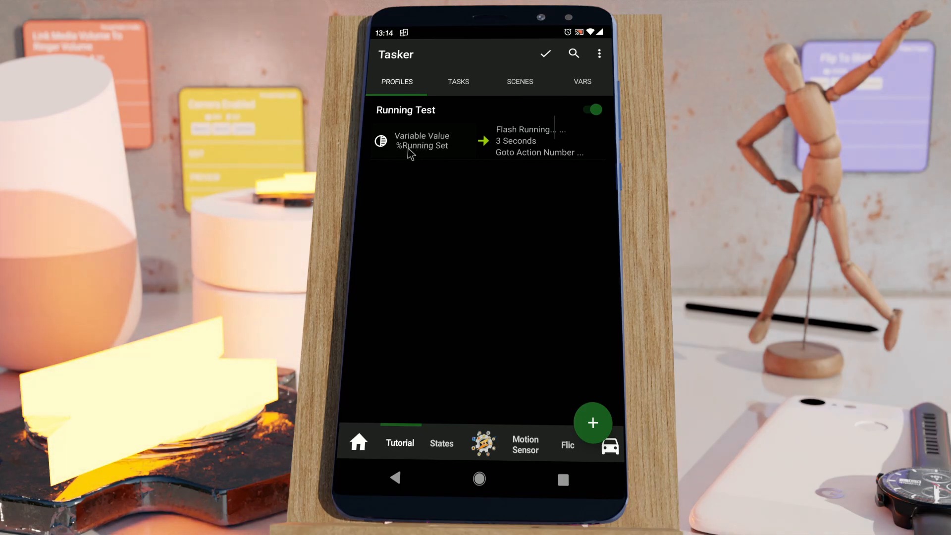
left_click(581, 82)
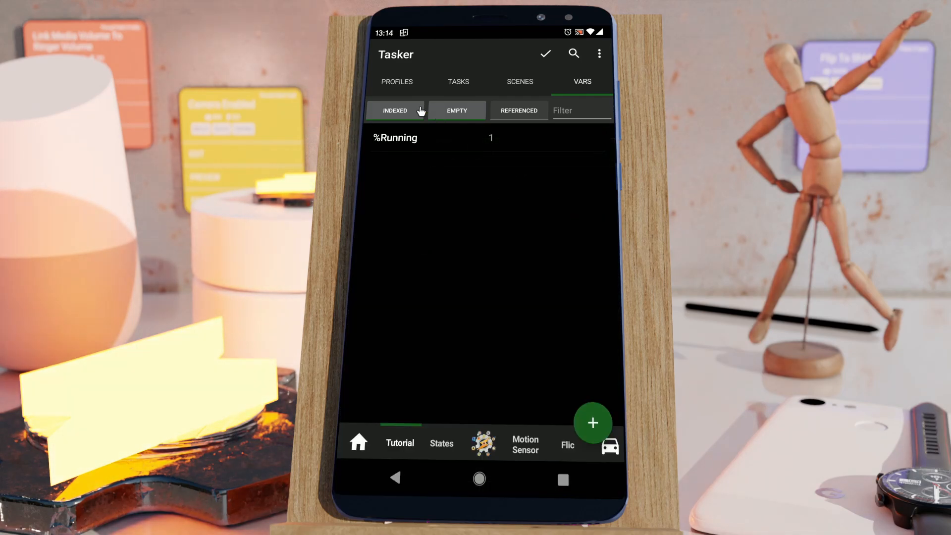
left_click(396, 81)
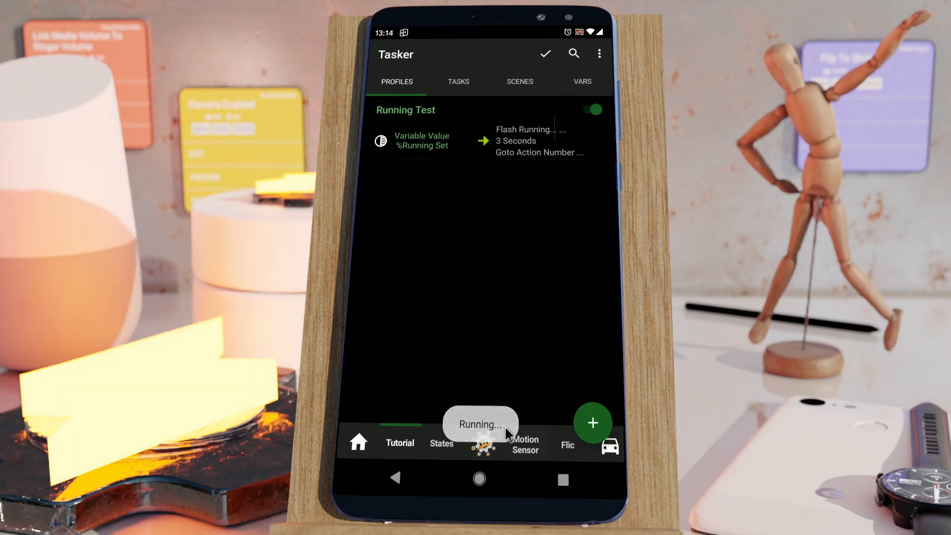
mouse_move(600, 54)
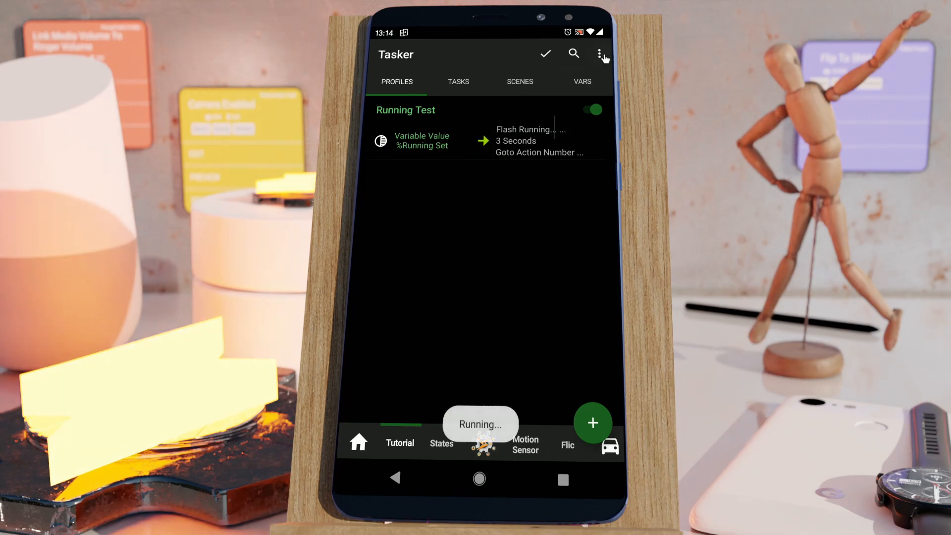
Open Monitoring > Running Tasks and use Stop All Tasks to end the looping Running Test task
left_click(602, 54)
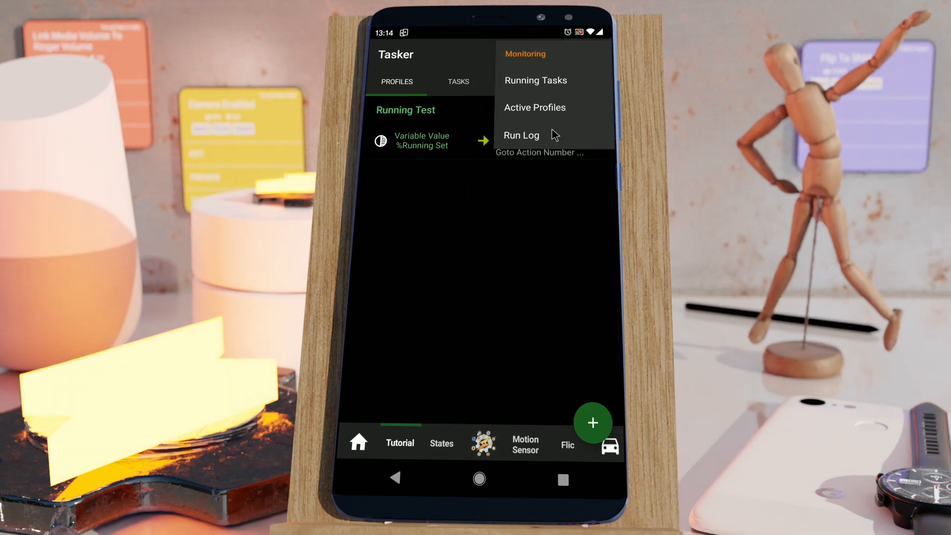
left_click(535, 80)
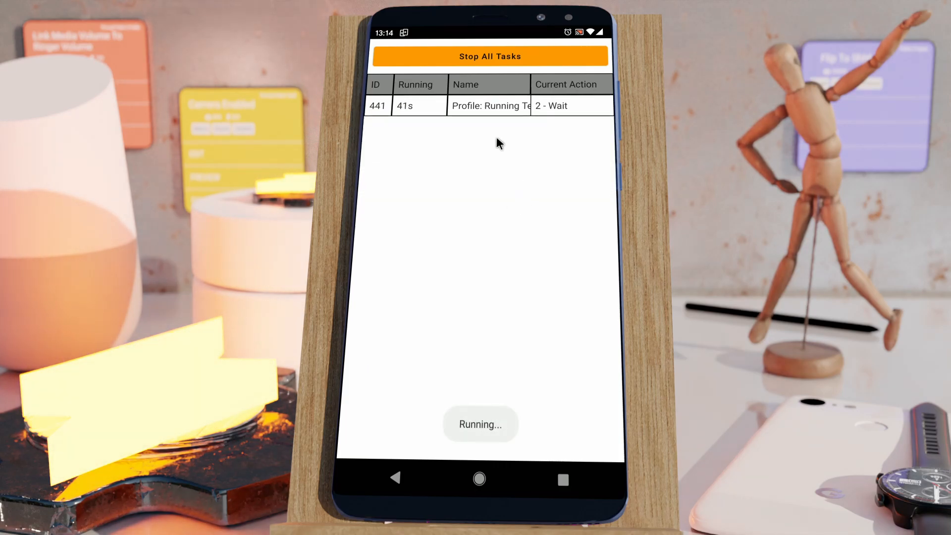
left_click(489, 106)
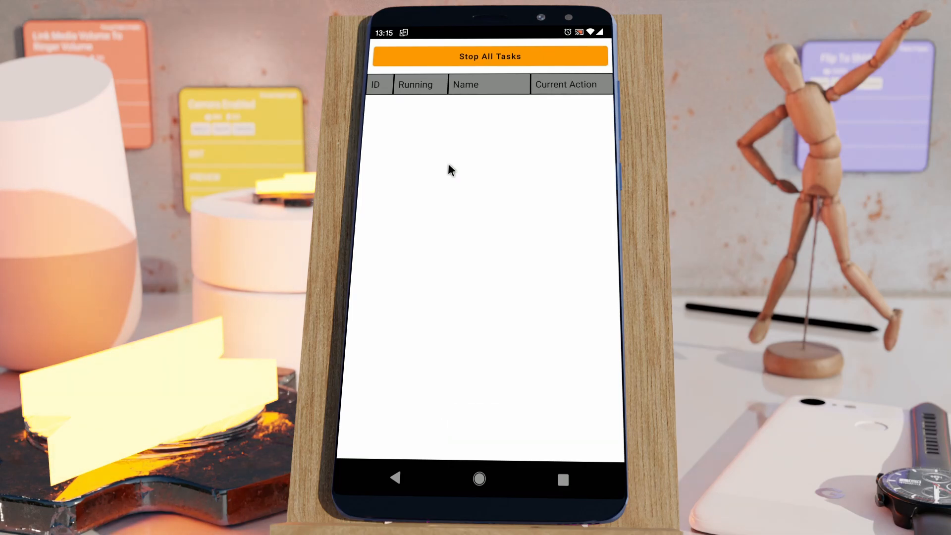
mouse_move(414, 454)
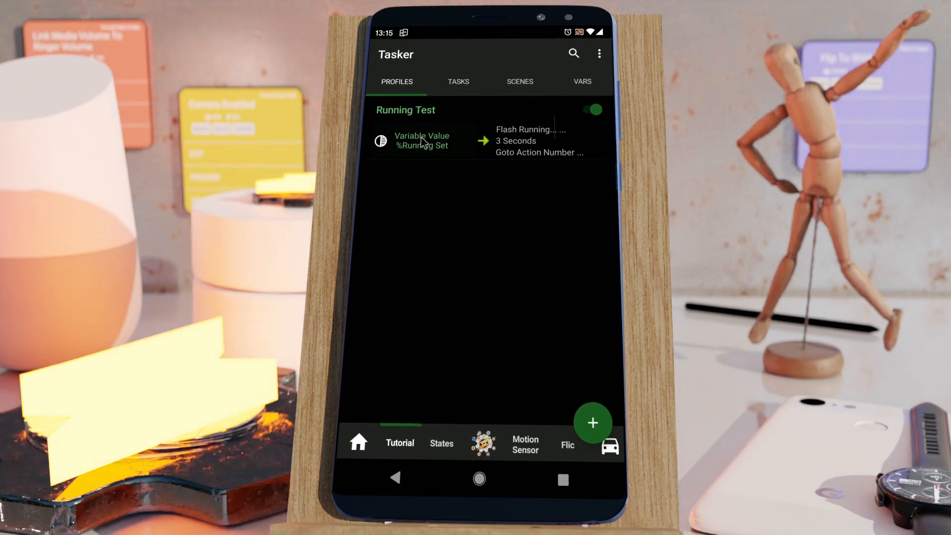
mouse_move(591, 100)
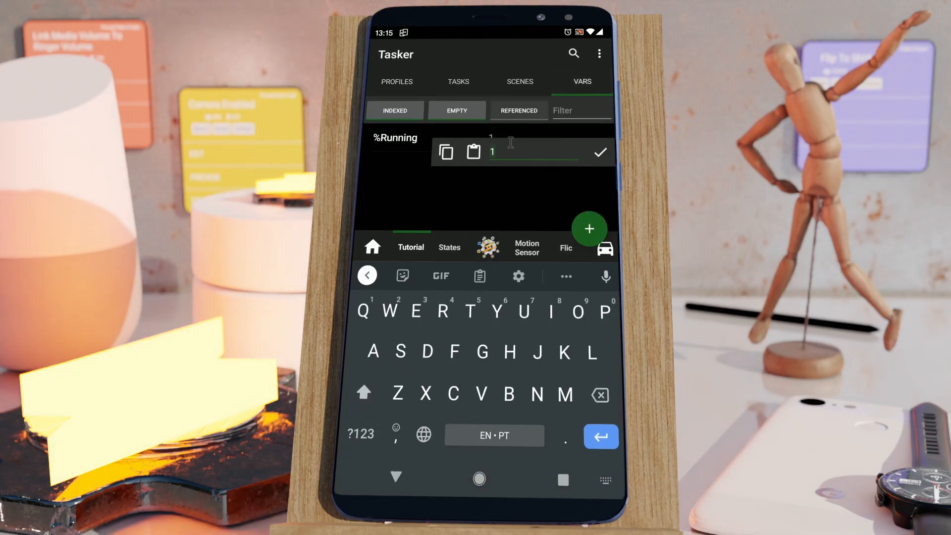
Enter 1 as the %Running value on the number keyboard and confirm it
key("Backspace")
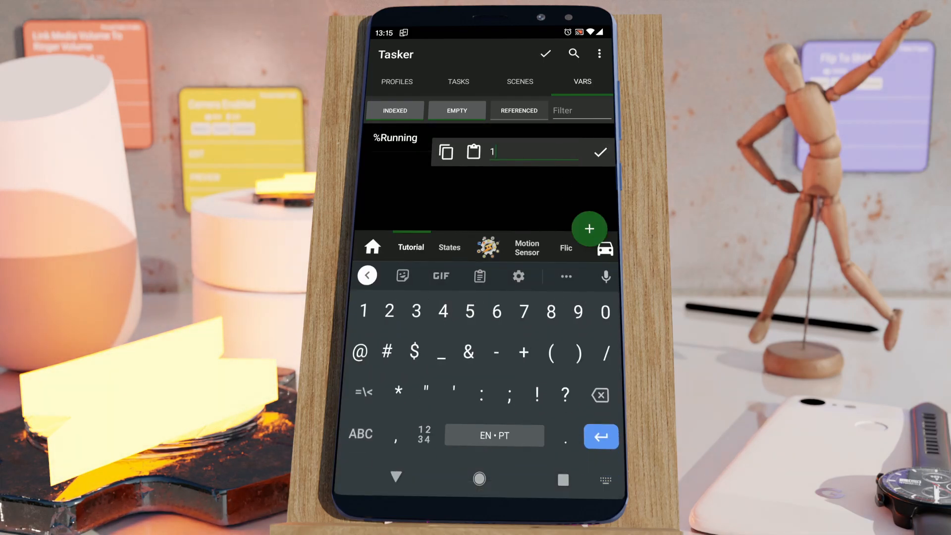
left_click(599, 152)
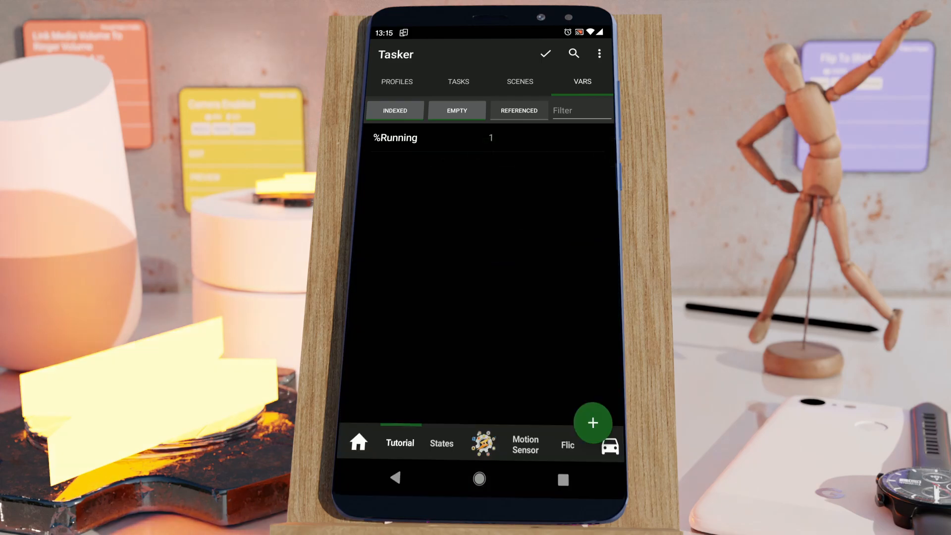
mouse_move(486, 68)
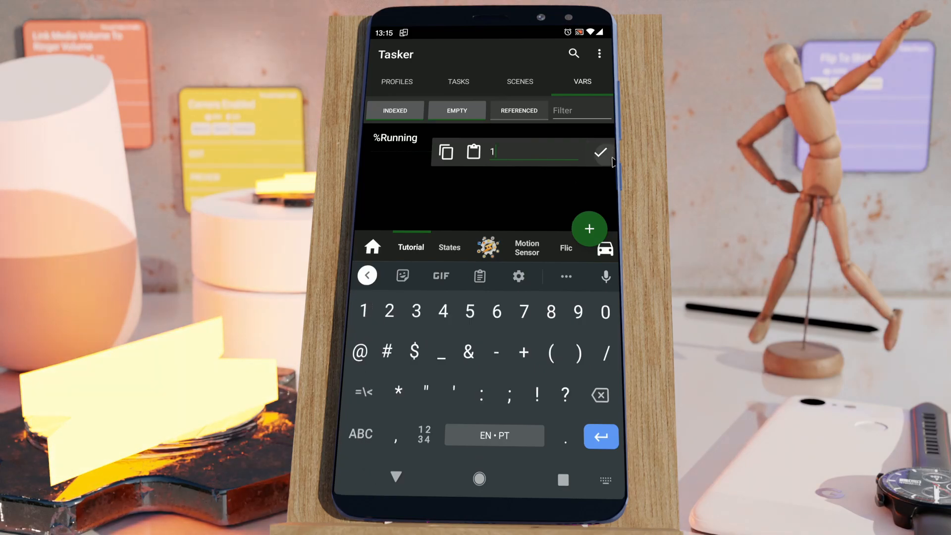
left_click(600, 152)
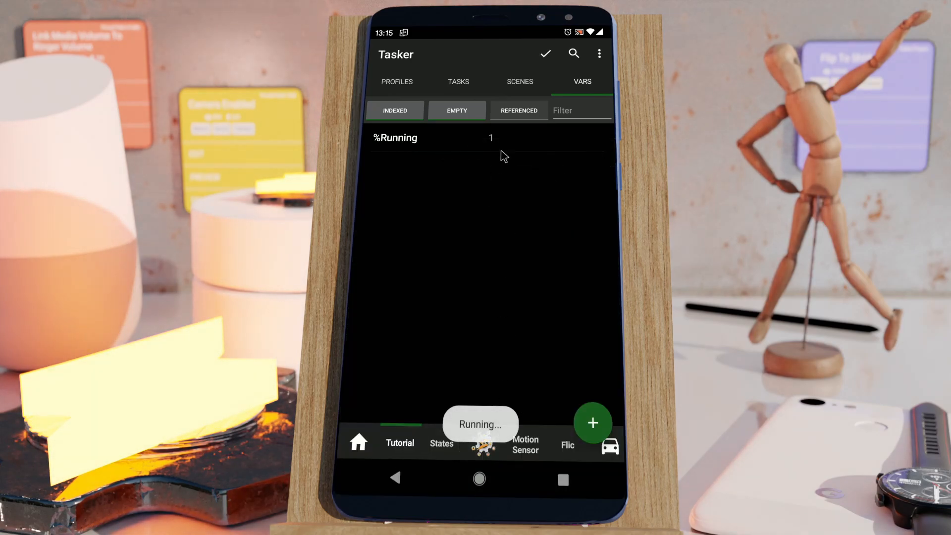
Confirm Running Test is listed in the Running Tasks monitor, then disable Tasker
left_click(599, 53)
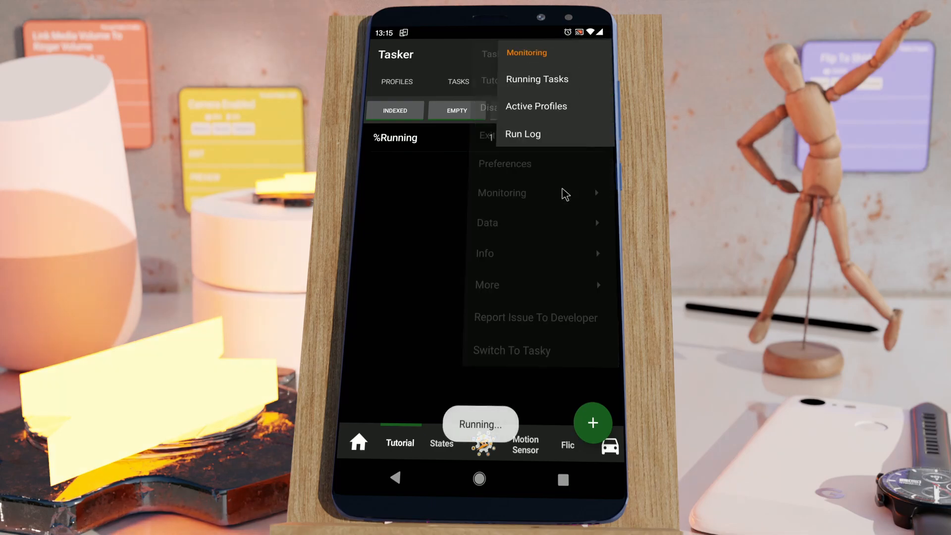
left_click(536, 79)
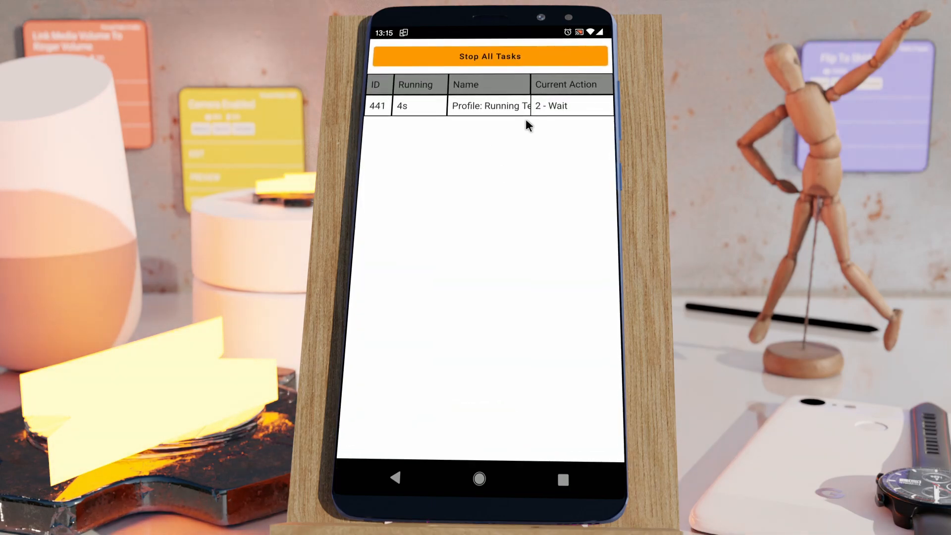
left_click(490, 105)
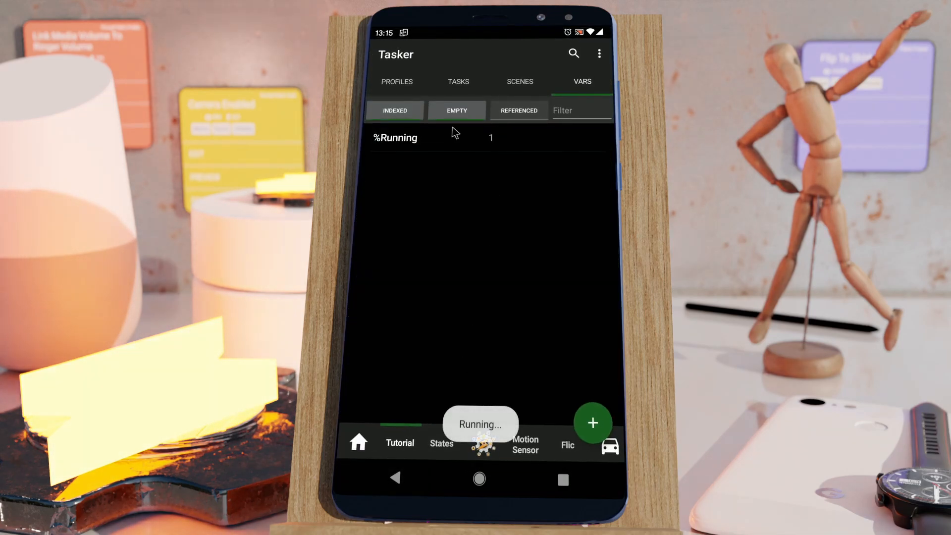
left_click(599, 53)
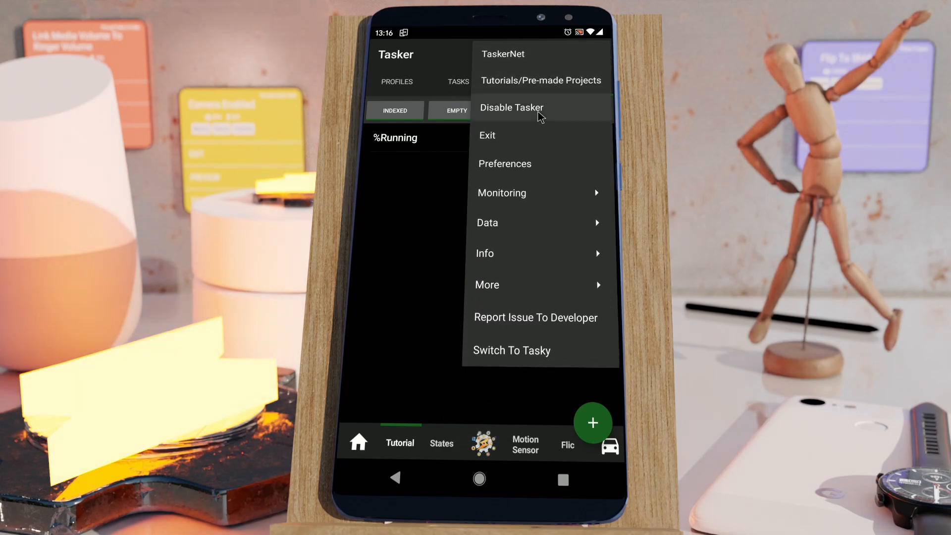
left_click(512, 108)
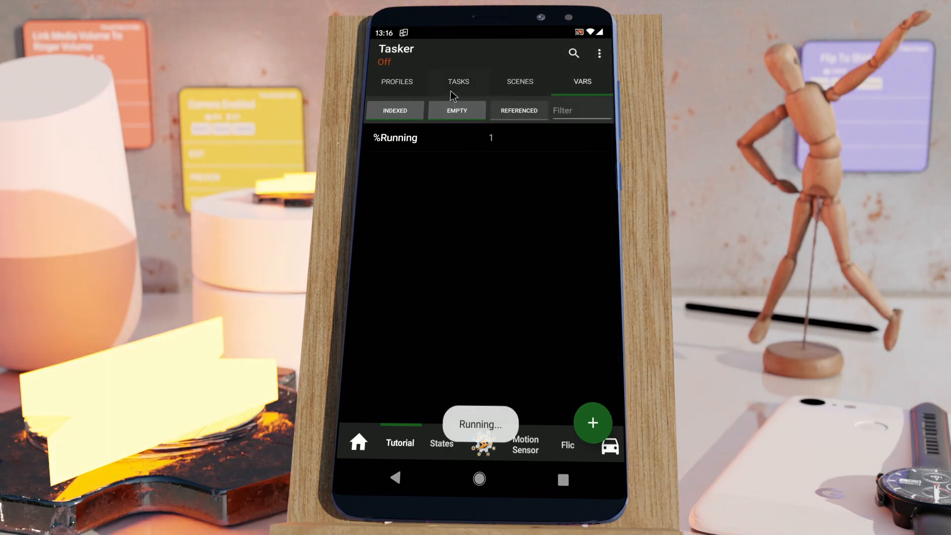
left_click(599, 53)
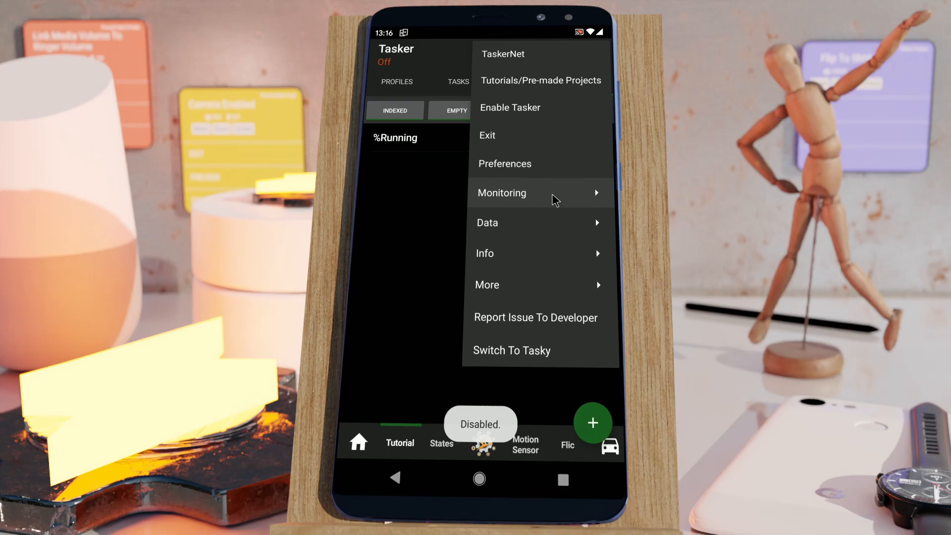
left_click(502, 192)
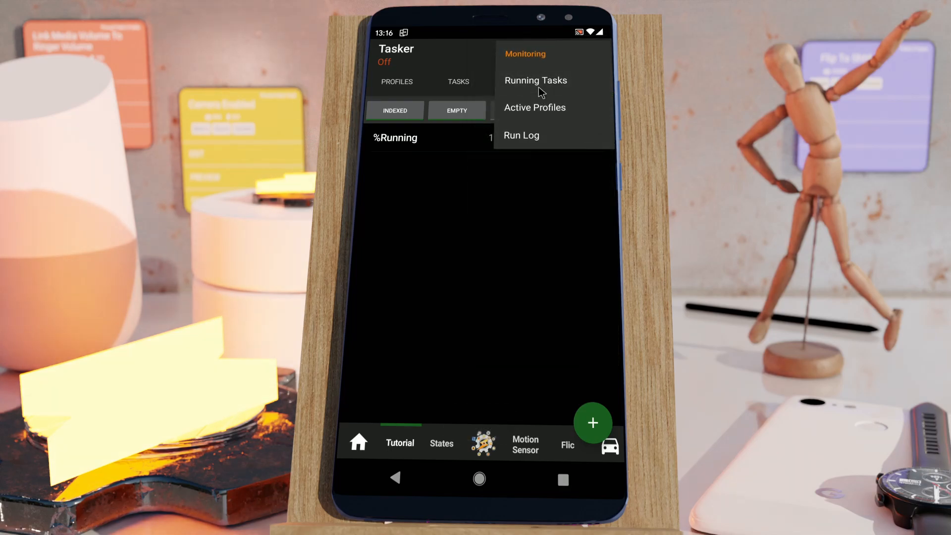
left_click(535, 80)
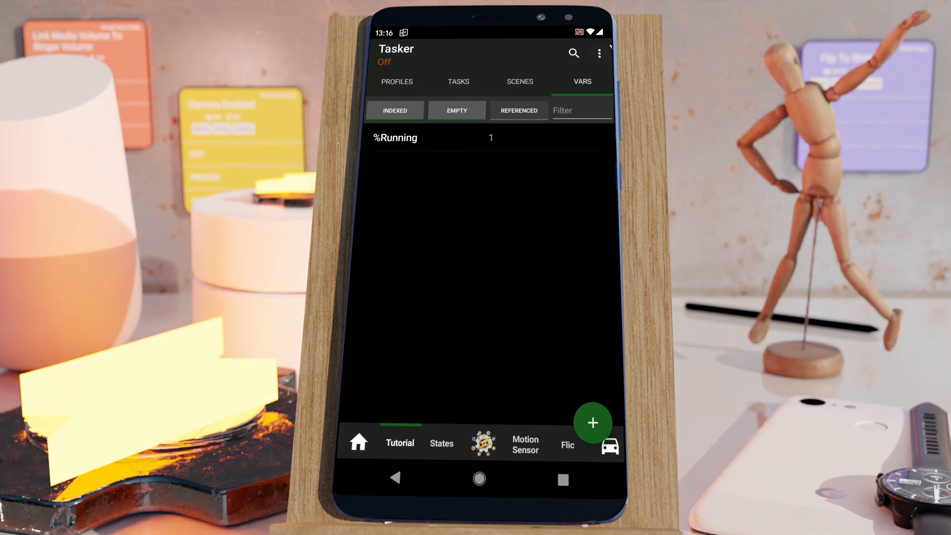
Enable Tasker from the three-dot menu and open Monitoring > Running Tasks
left_click(599, 54)
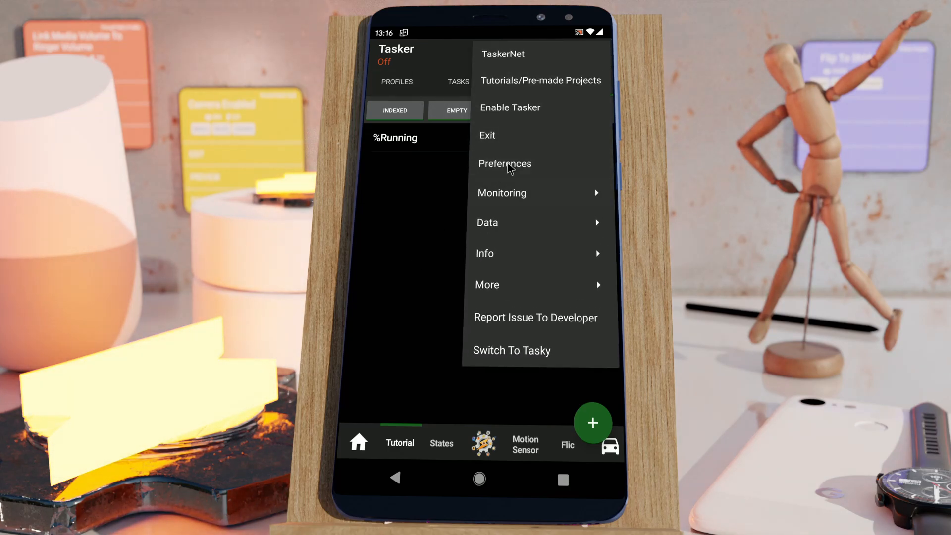
left_click(510, 108)
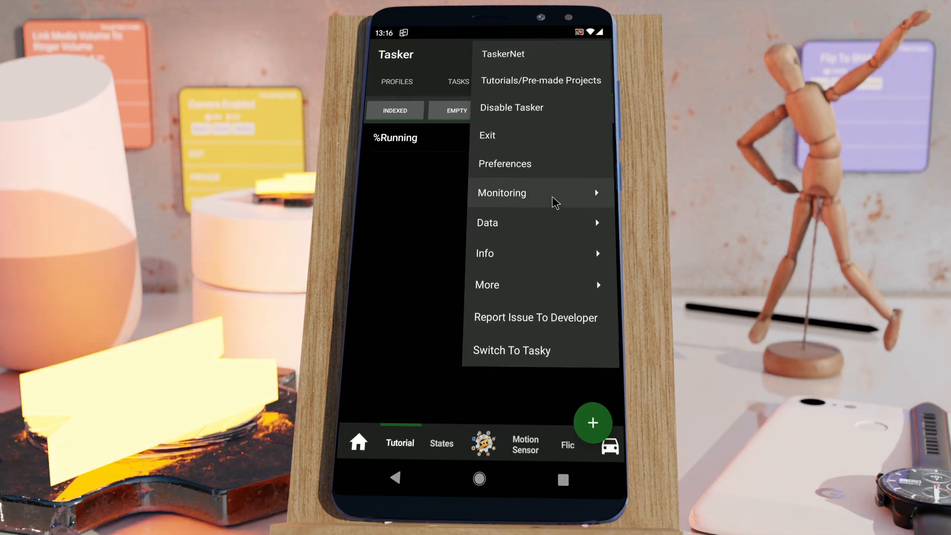
left_click(502, 192)
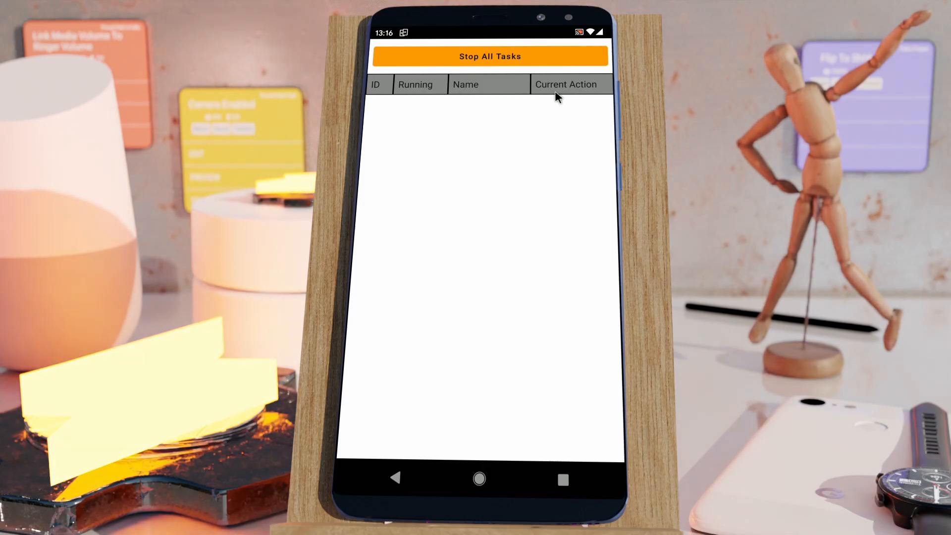
Stop Running Test and the three other tasks, then reopen the Monitoring submenu
left_click(489, 56)
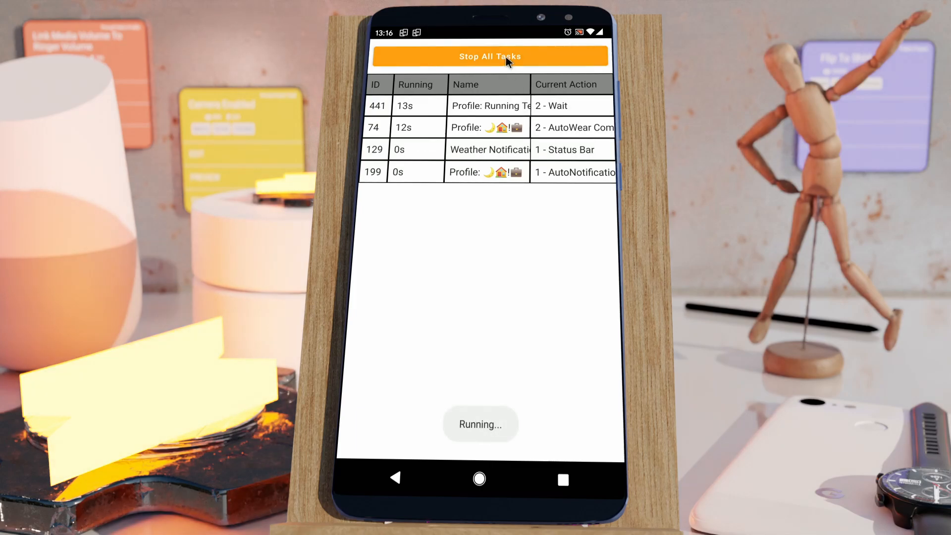
left_click(490, 56)
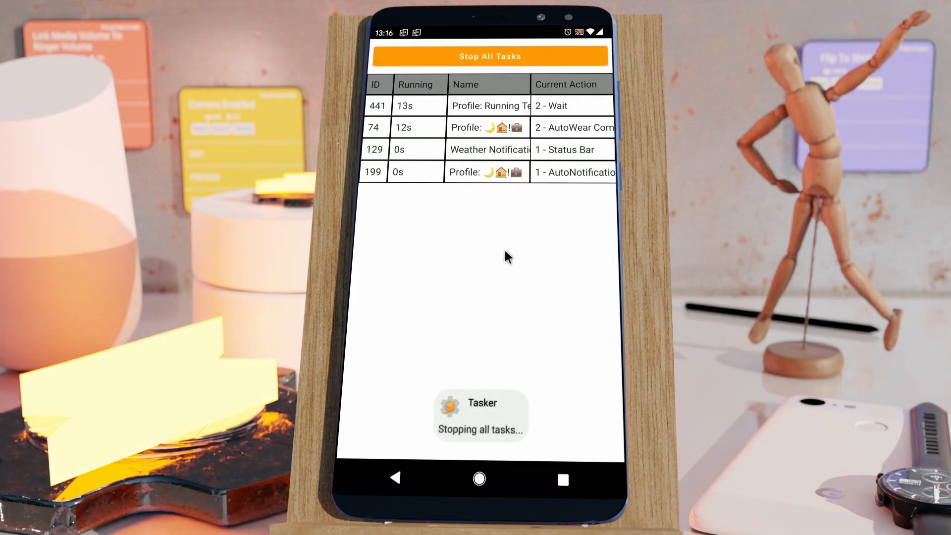
left_click(489, 56)
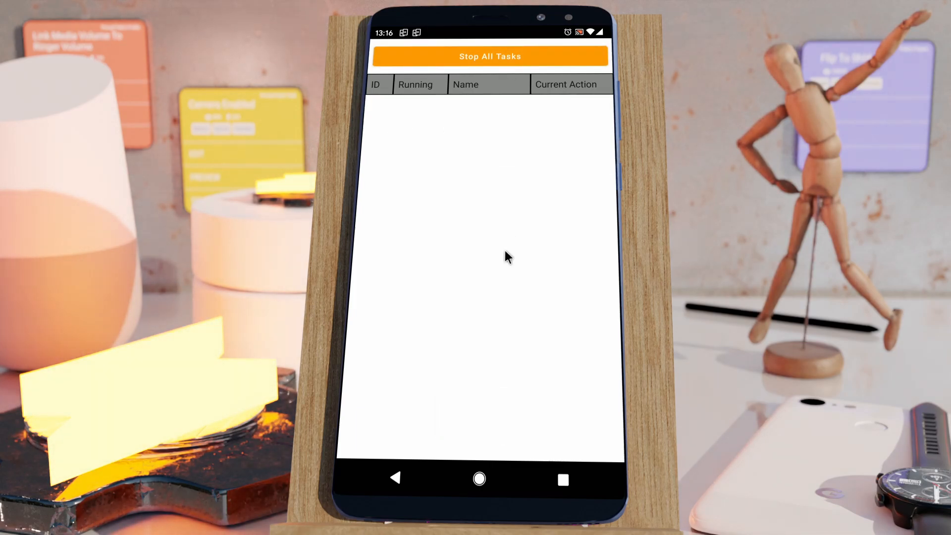
mouse_move(438, 142)
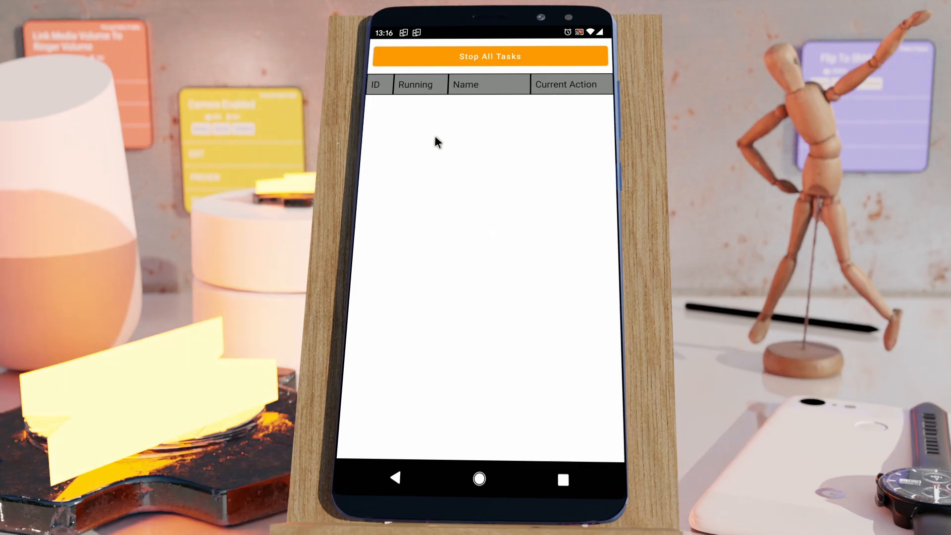
mouse_move(432, 139)
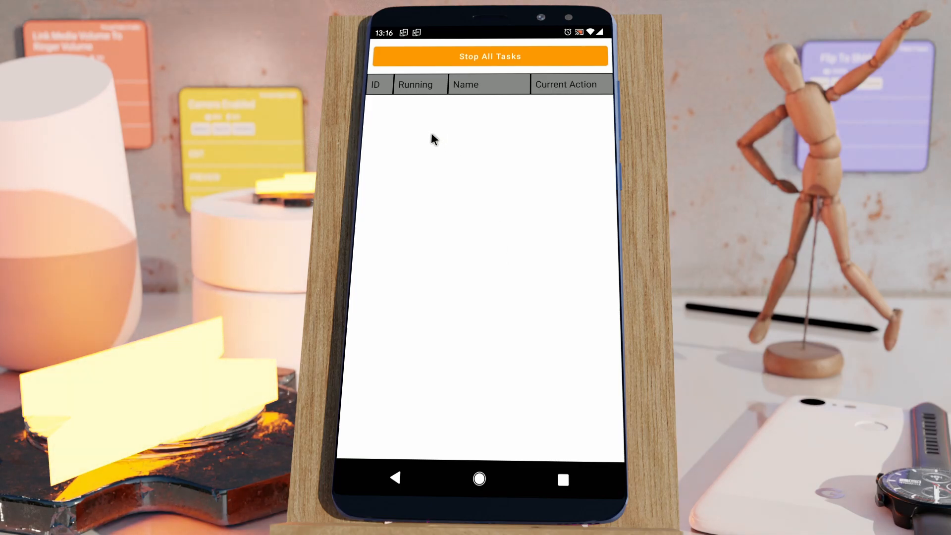
mouse_move(399, 475)
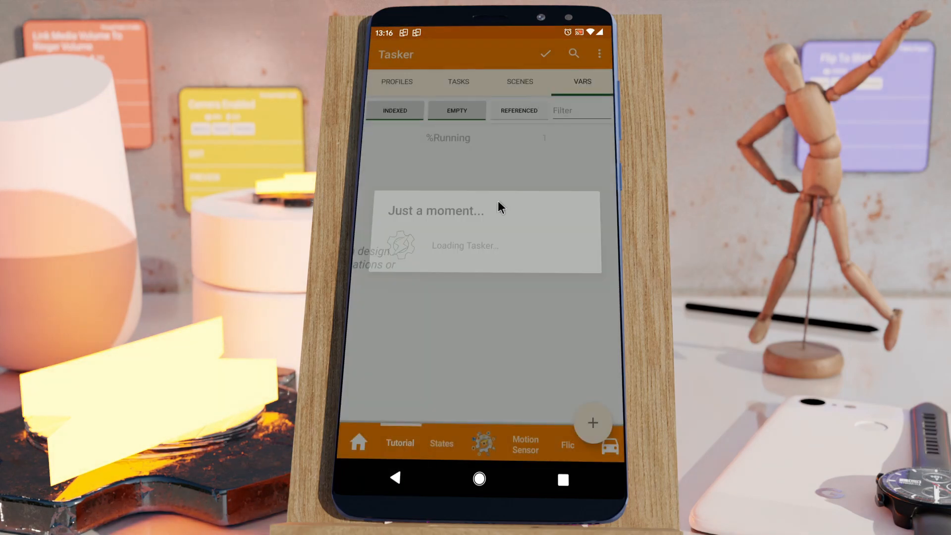
left_click(600, 54)
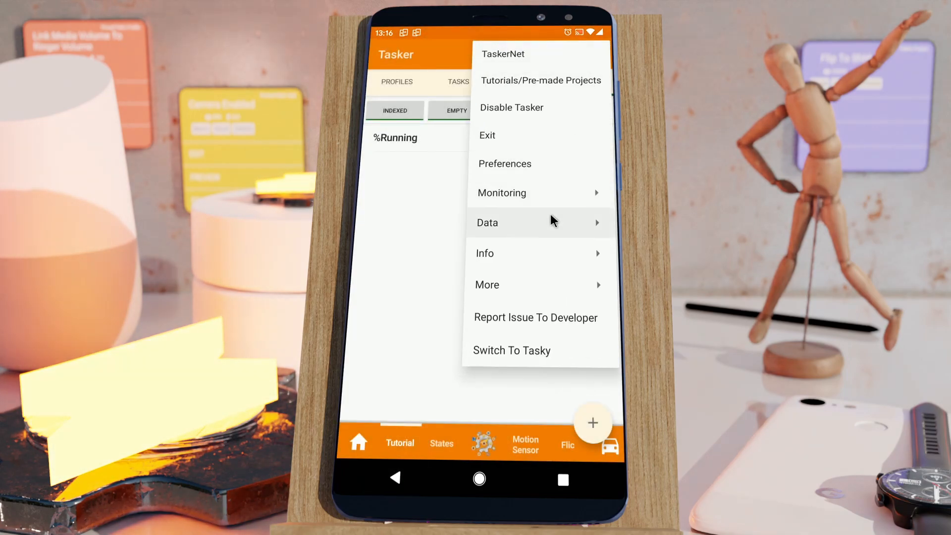
left_click(502, 193)
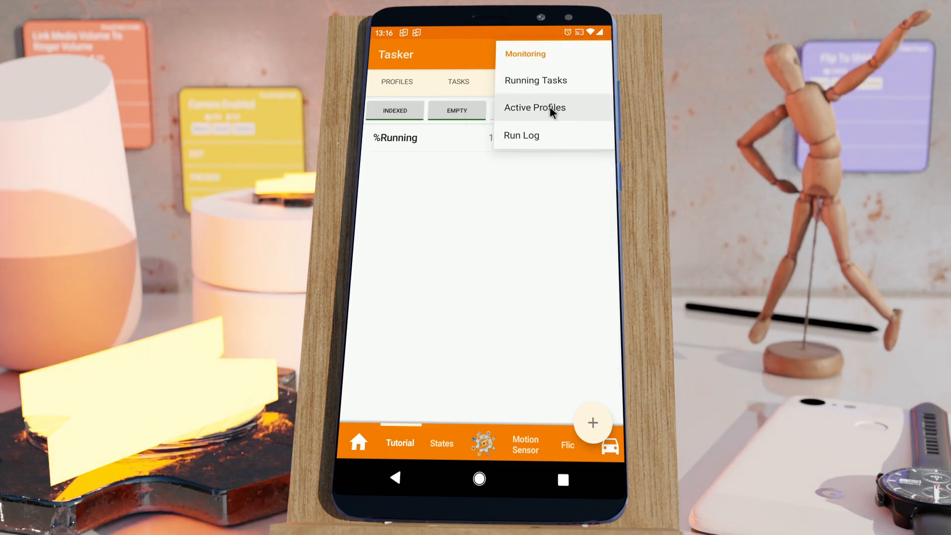
Open Active Profiles to list Running Test, Working Any and Wifi Connected
left_click(533, 108)
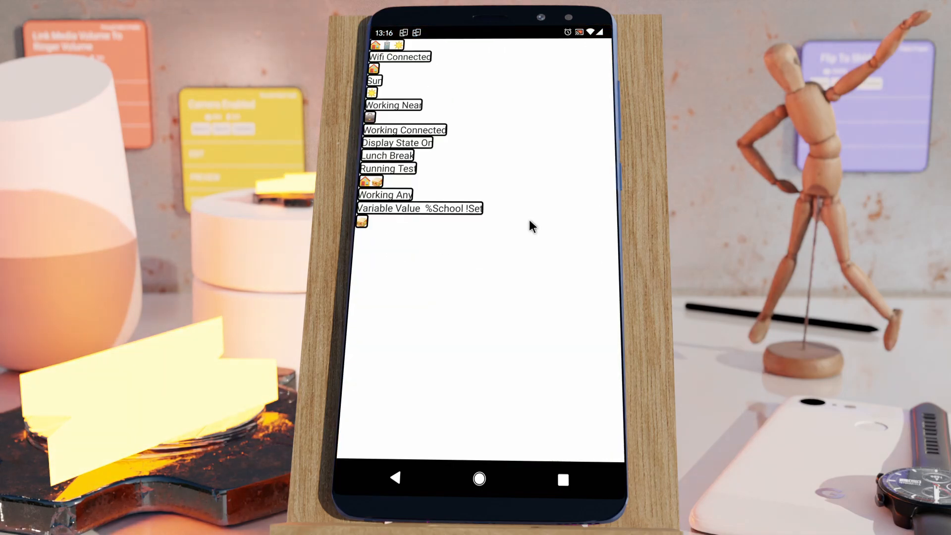
mouse_move(427, 92)
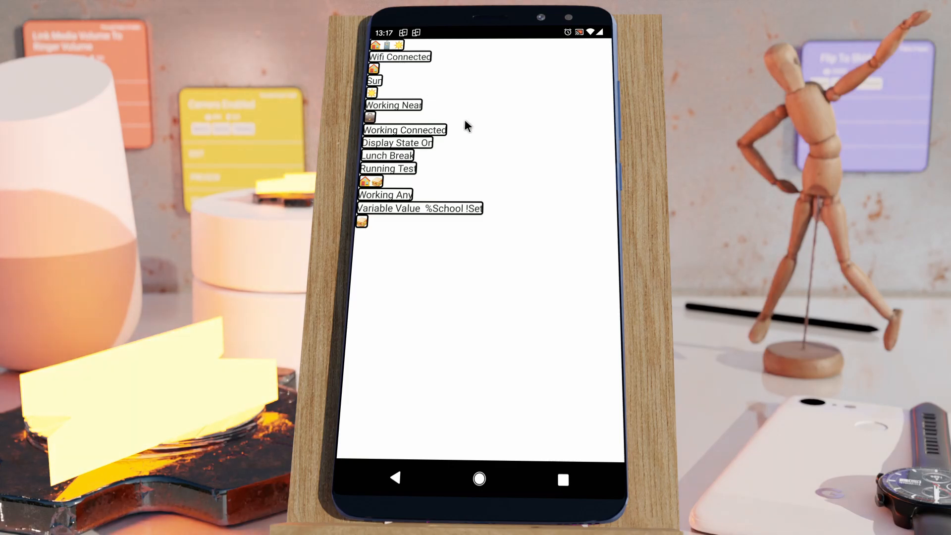
mouse_move(499, 119)
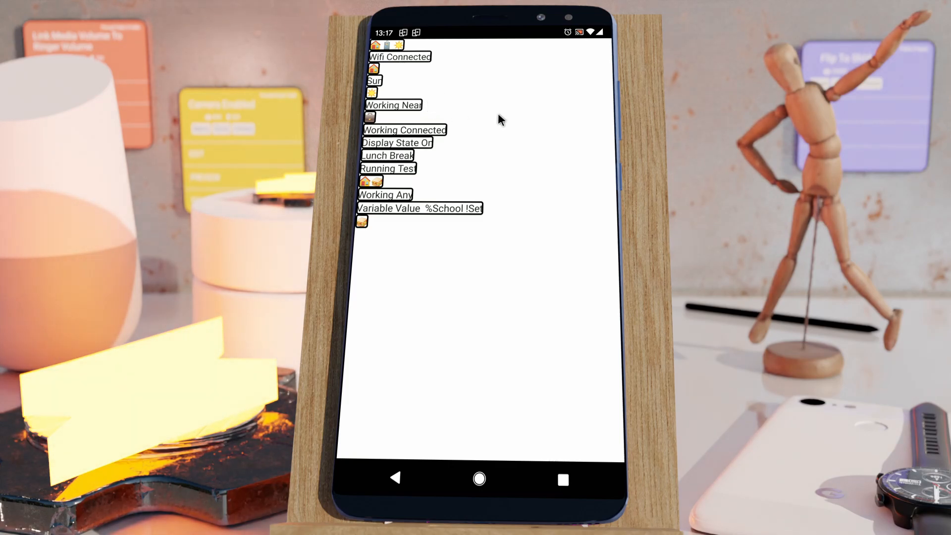
mouse_move(411, 66)
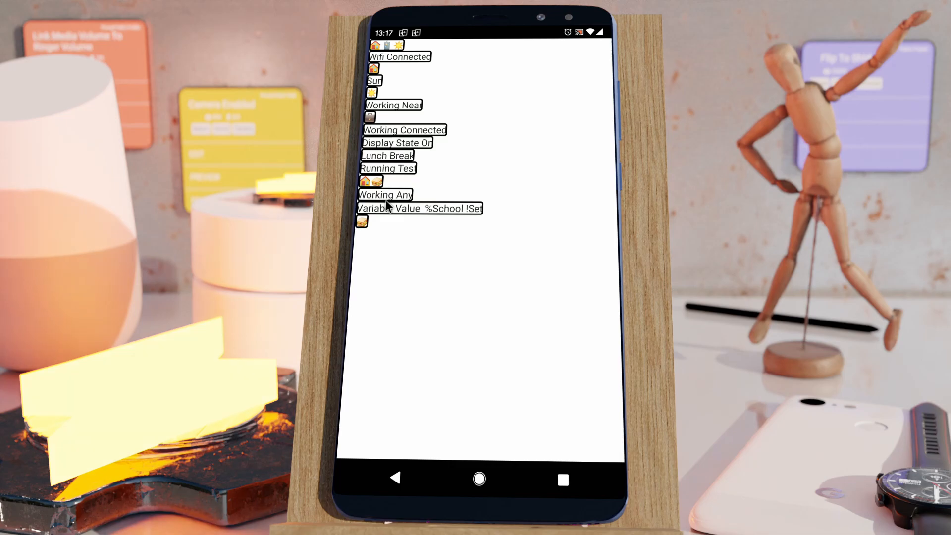
mouse_move(405, 78)
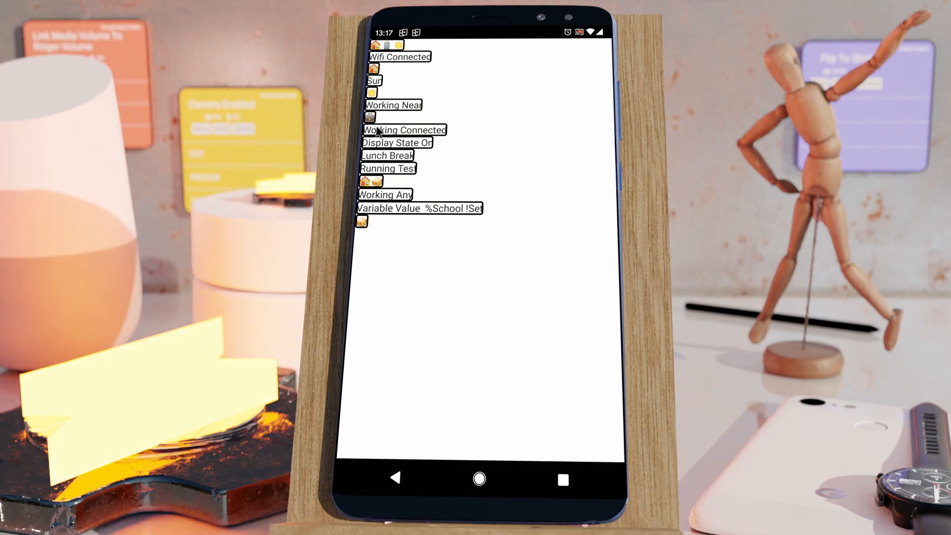
mouse_move(457, 223)
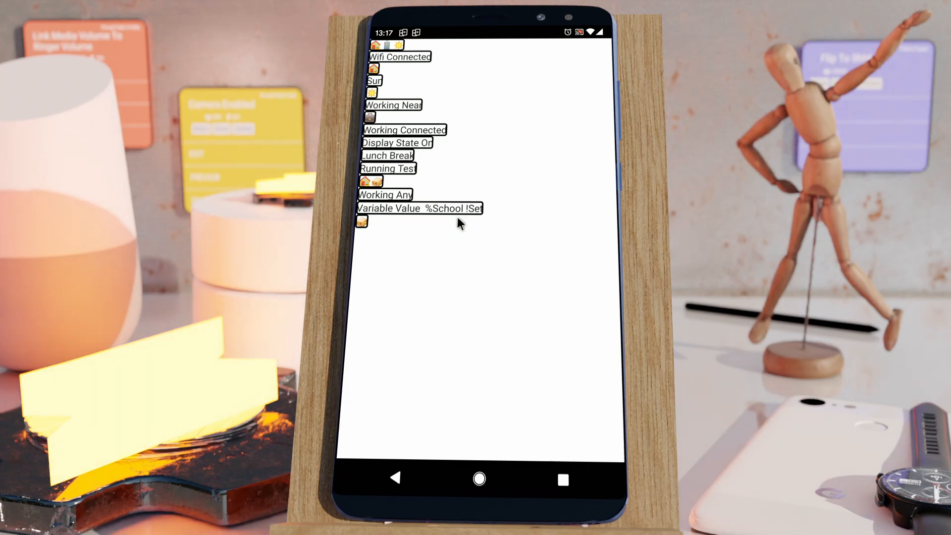
mouse_move(446, 287)
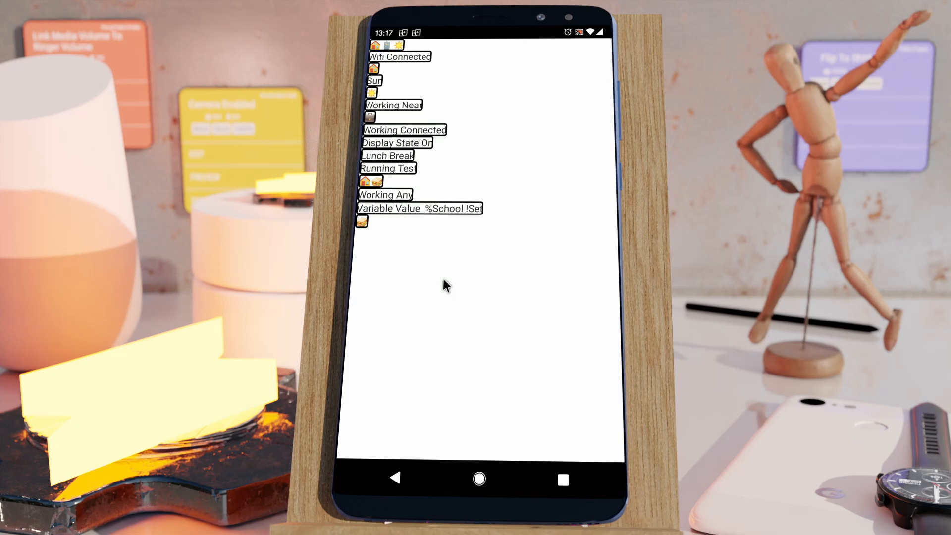
mouse_move(419, 258)
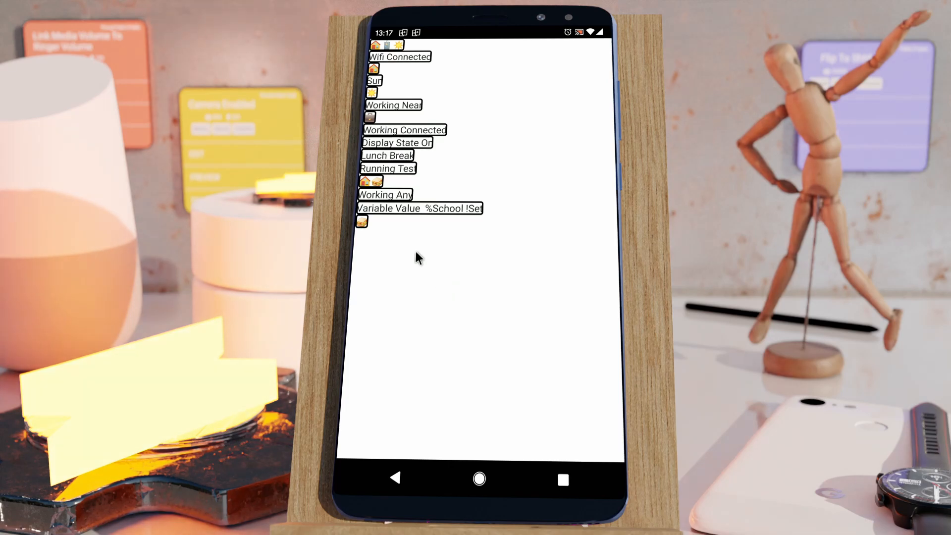
mouse_move(416, 254)
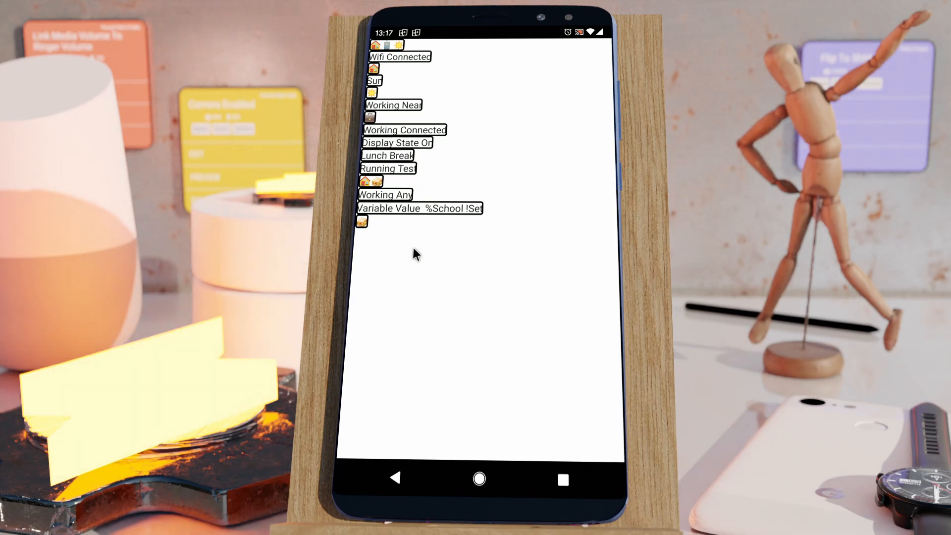
mouse_move(389, 273)
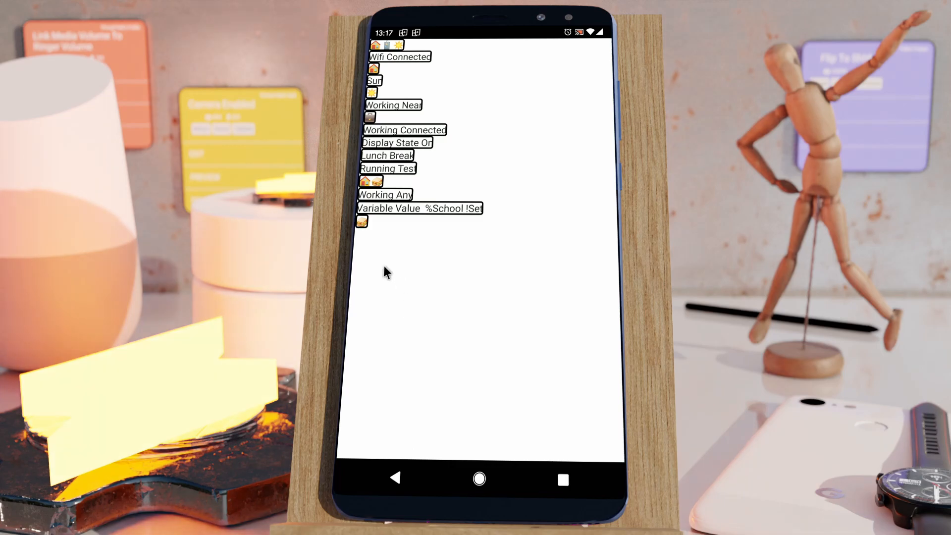